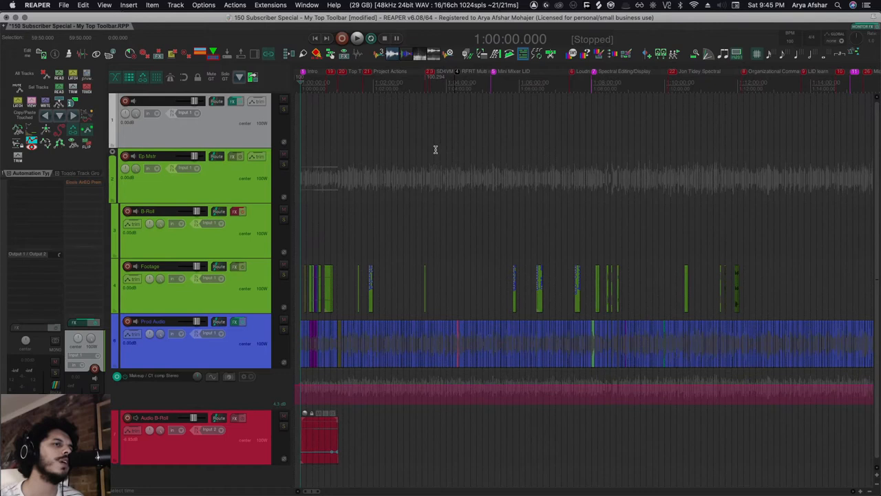
pyautogui.moveTo(347, 149)
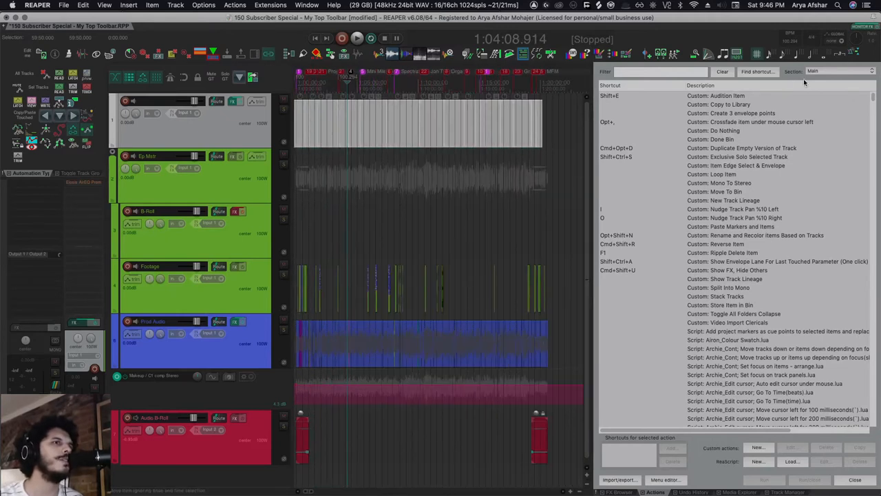
# - Look up 'Item: Split items at project markers' and its shortcut by key combination
pyautogui.click(756, 71)
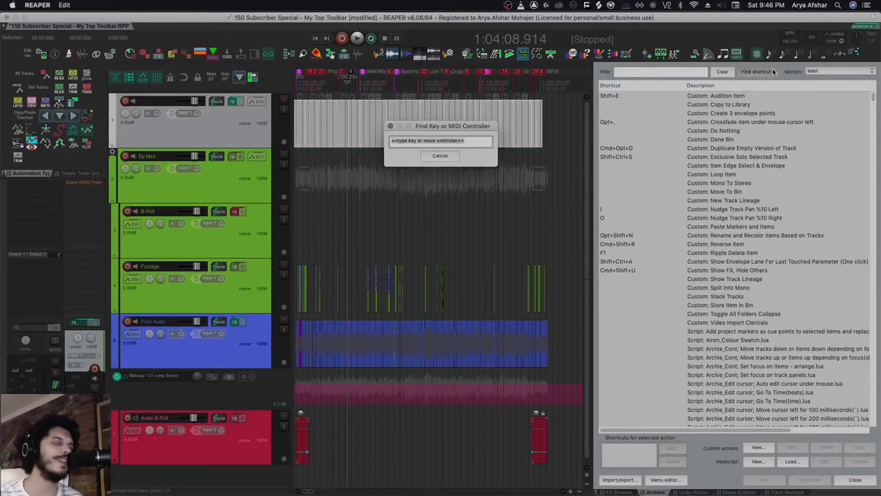
pyautogui.click(440, 156)
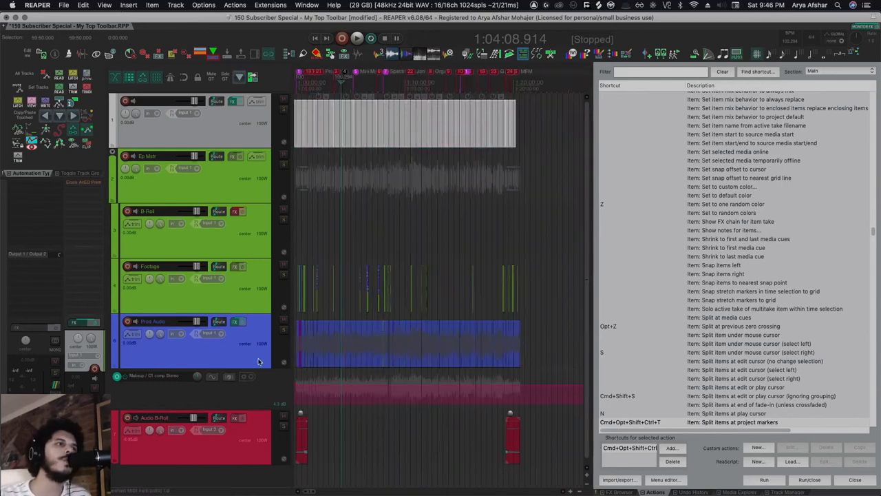
# - Filter actions for 'item markers' and nudge the empty item right twice by 10 seconds
pyautogui.write('item markers')
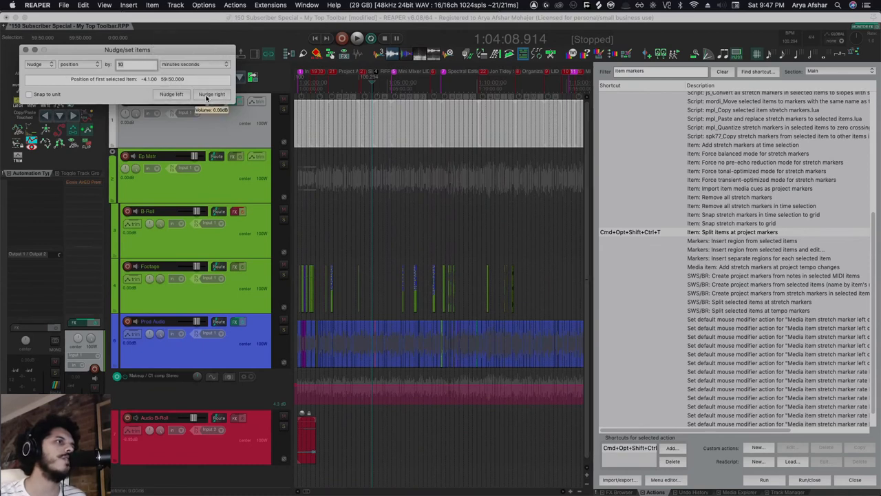
pyautogui.click(212, 94)
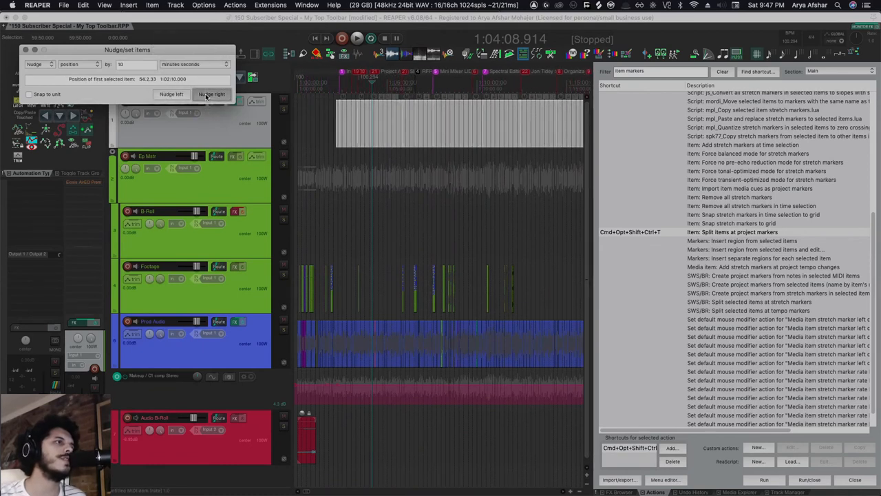
pyautogui.click(211, 95)
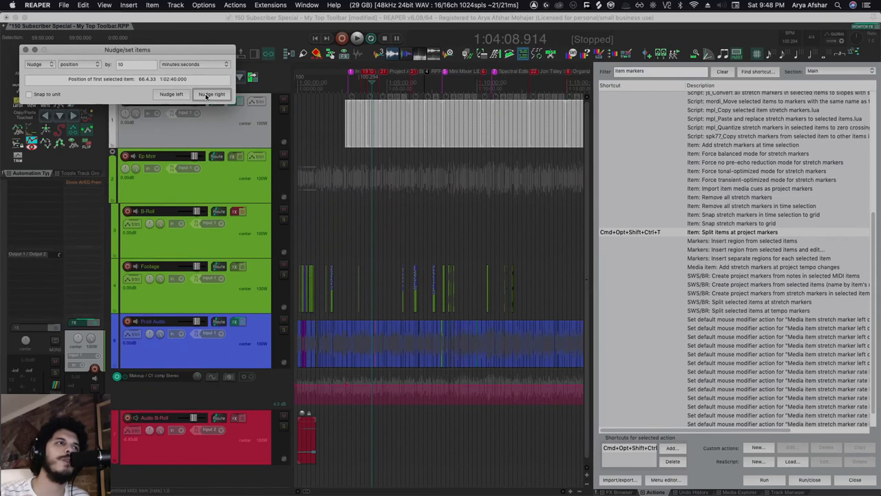